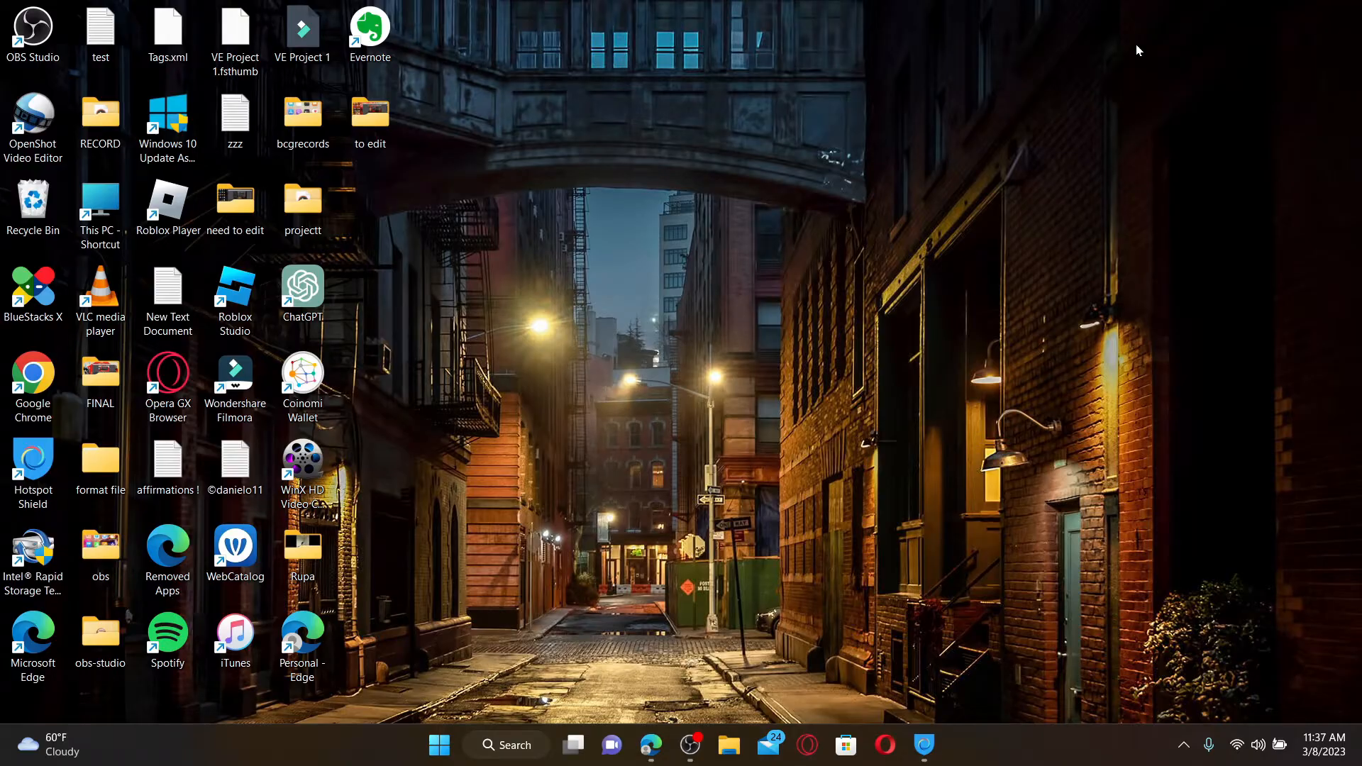
left_click(650, 745)
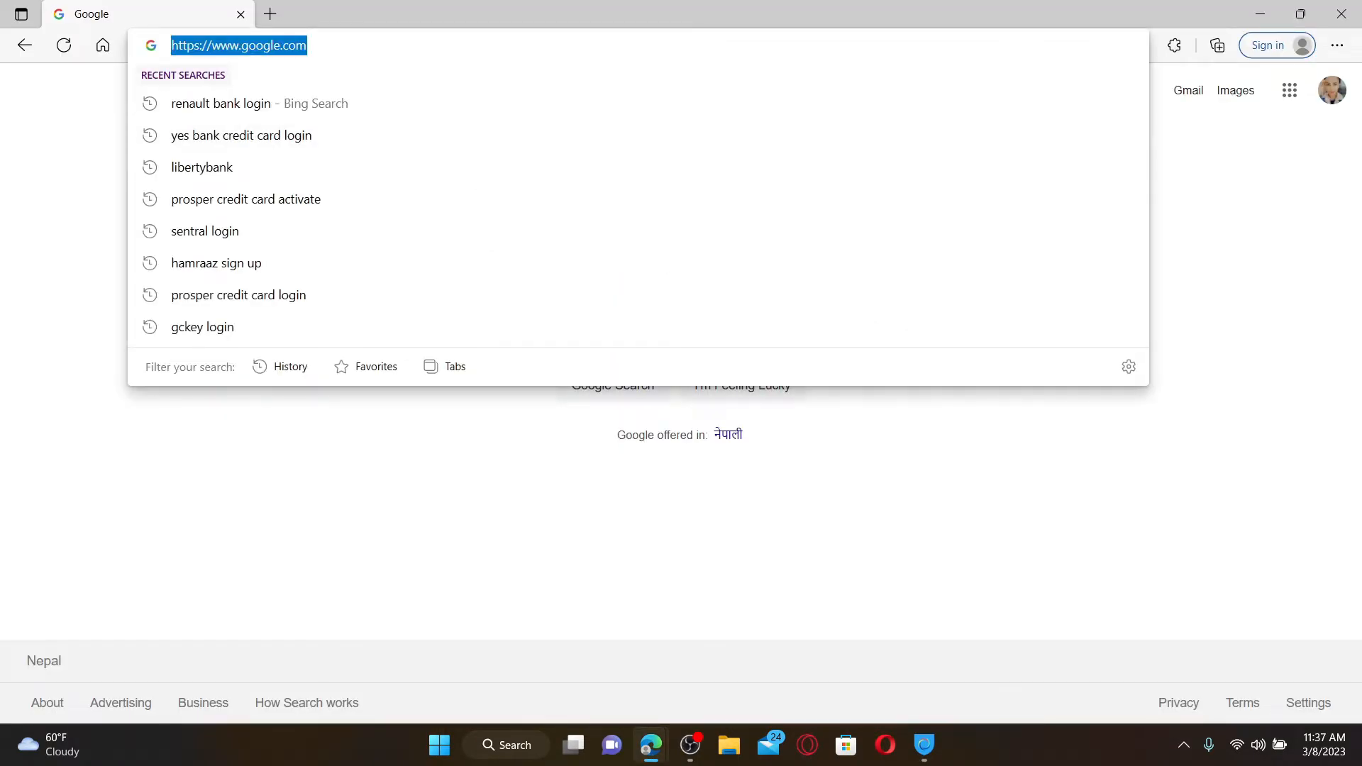
type("www.renault-bank-direkt.de")
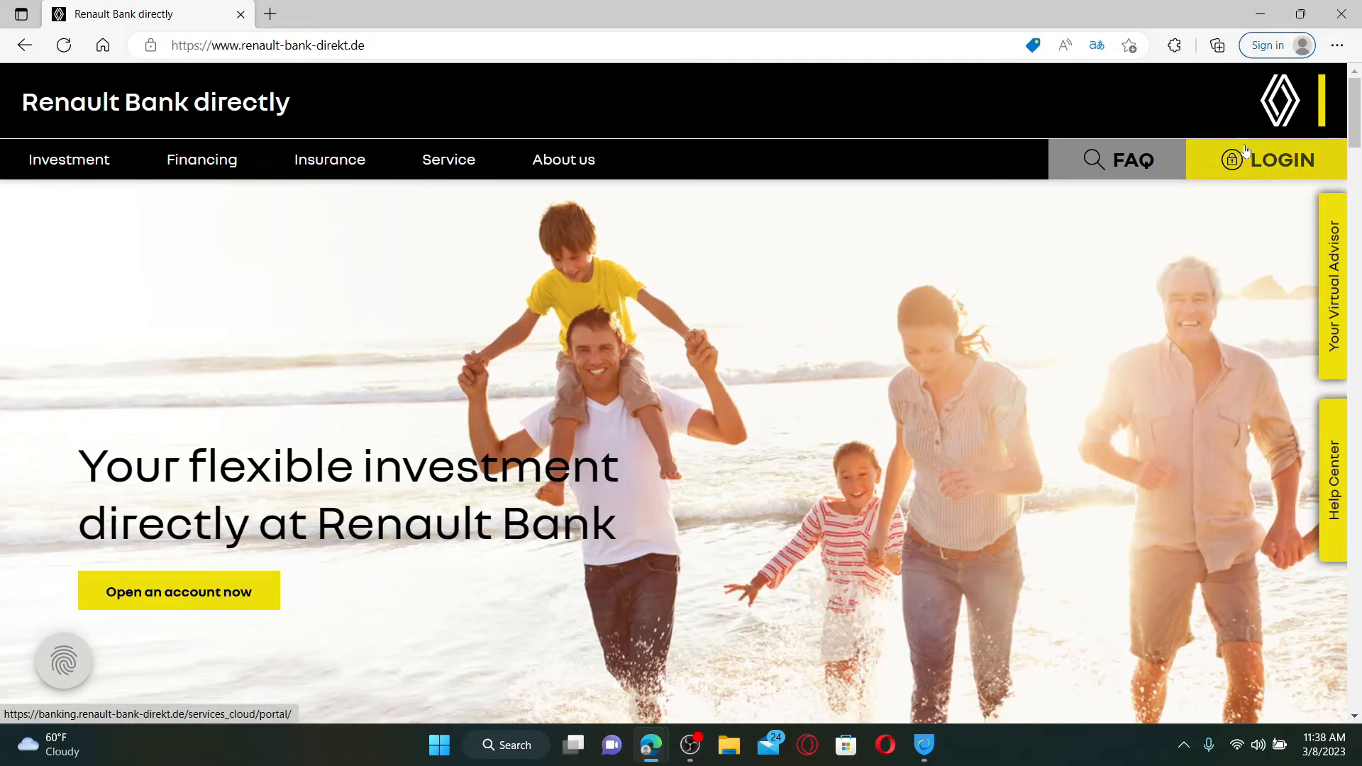
left_click(1284, 159)
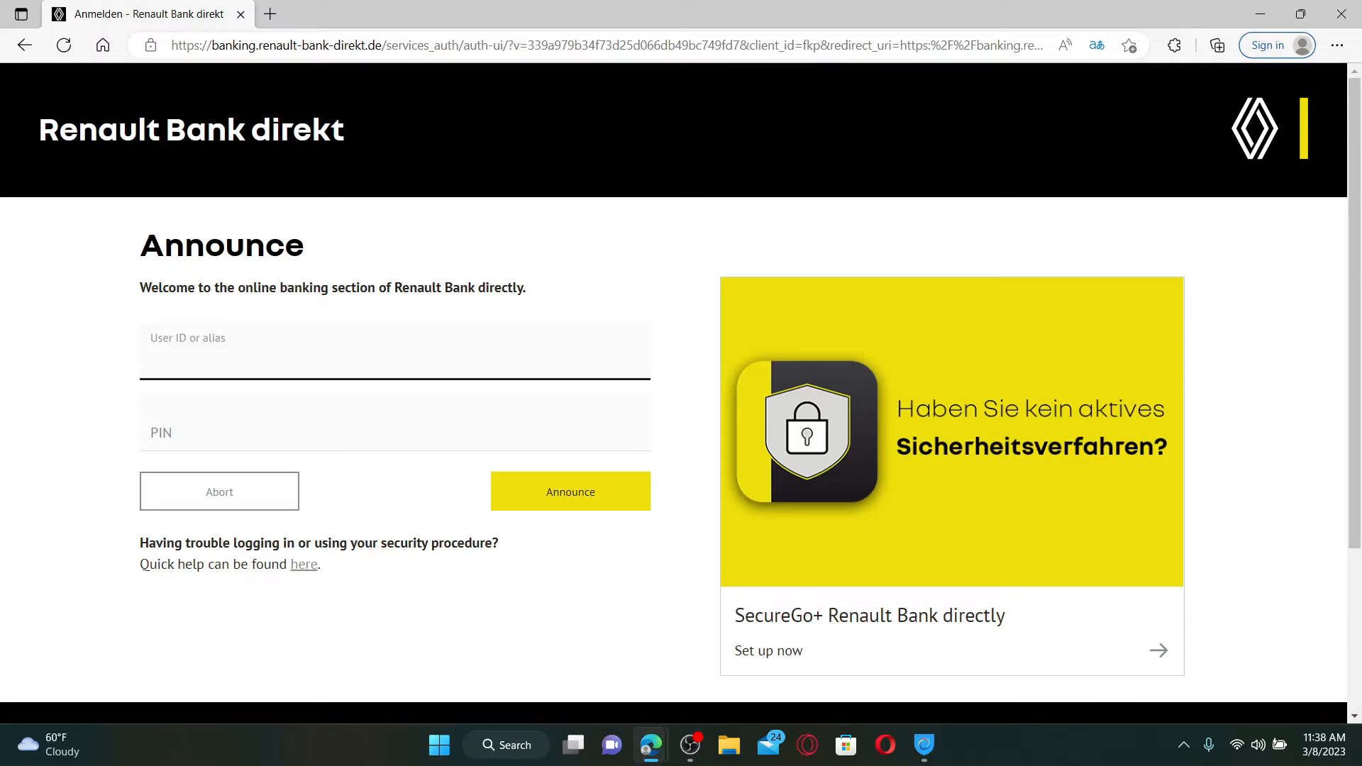
type("Rupadual")
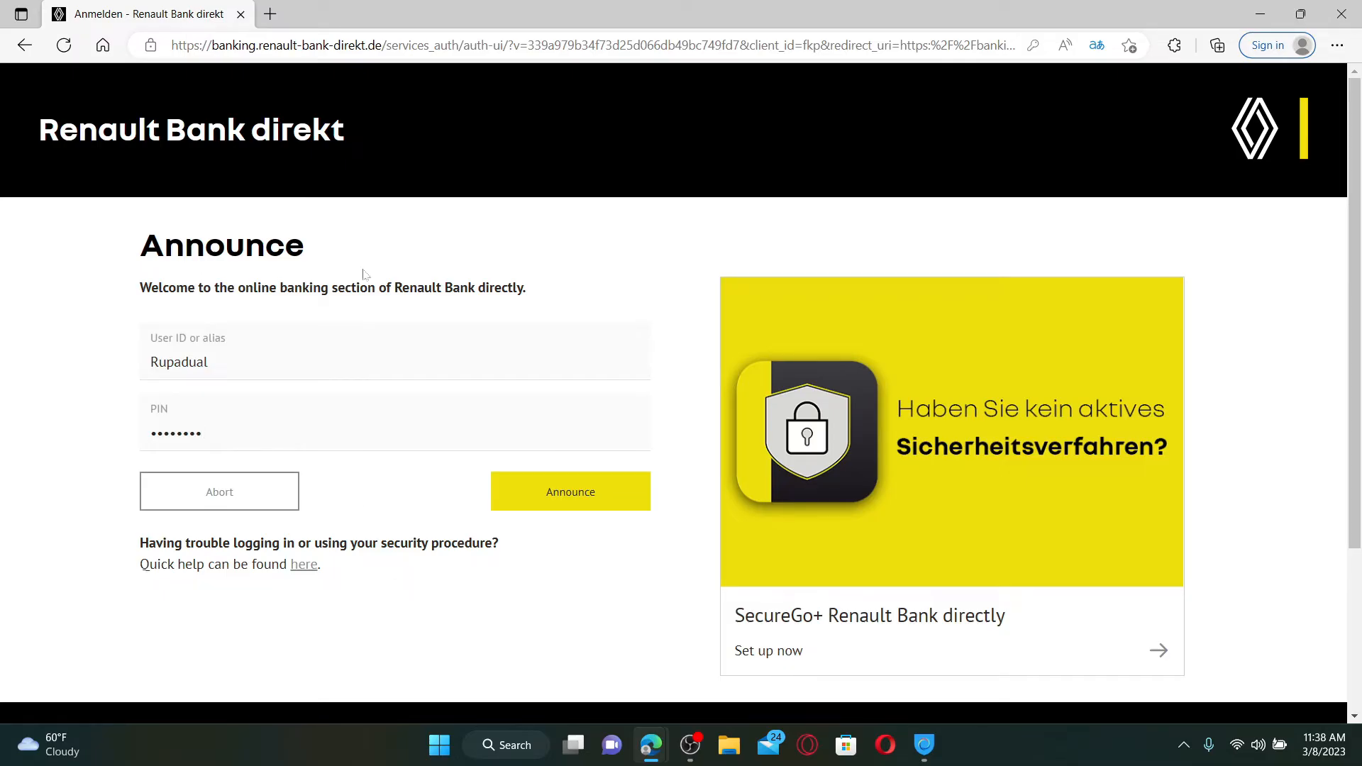
mouse_move(303, 563)
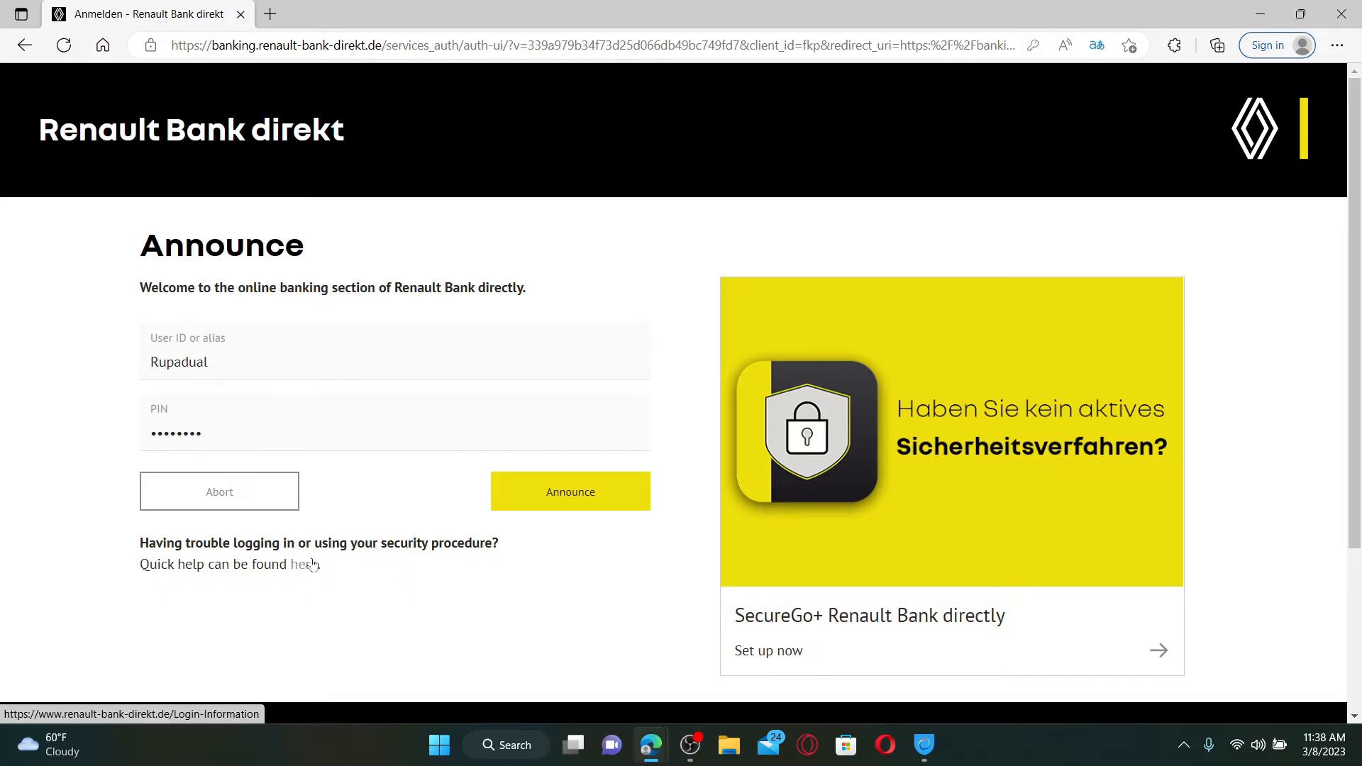